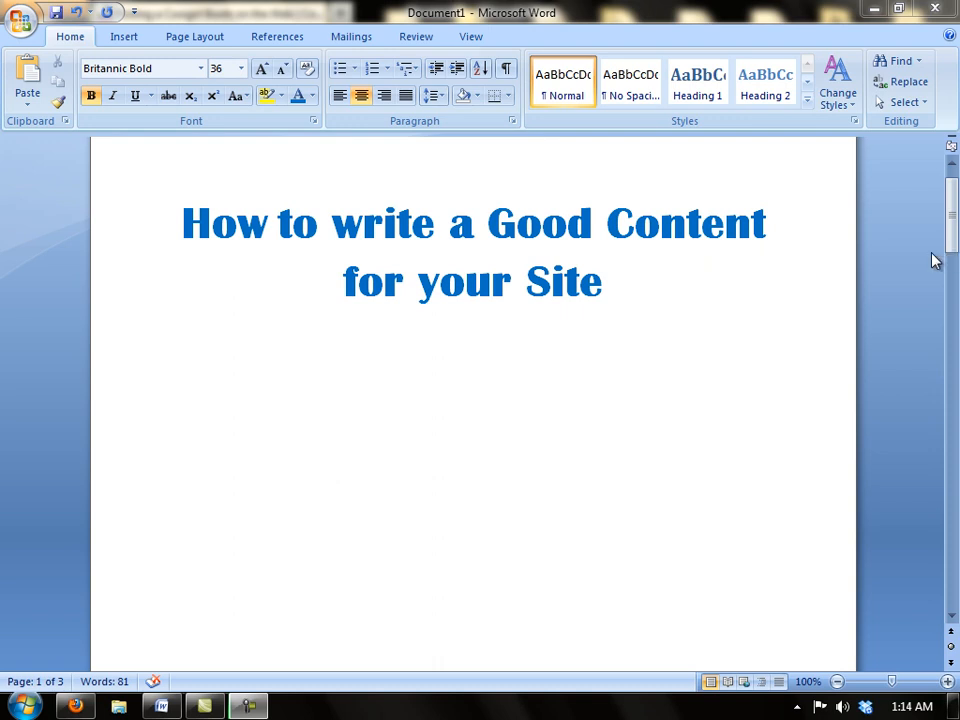
mouse_move(863, 320)
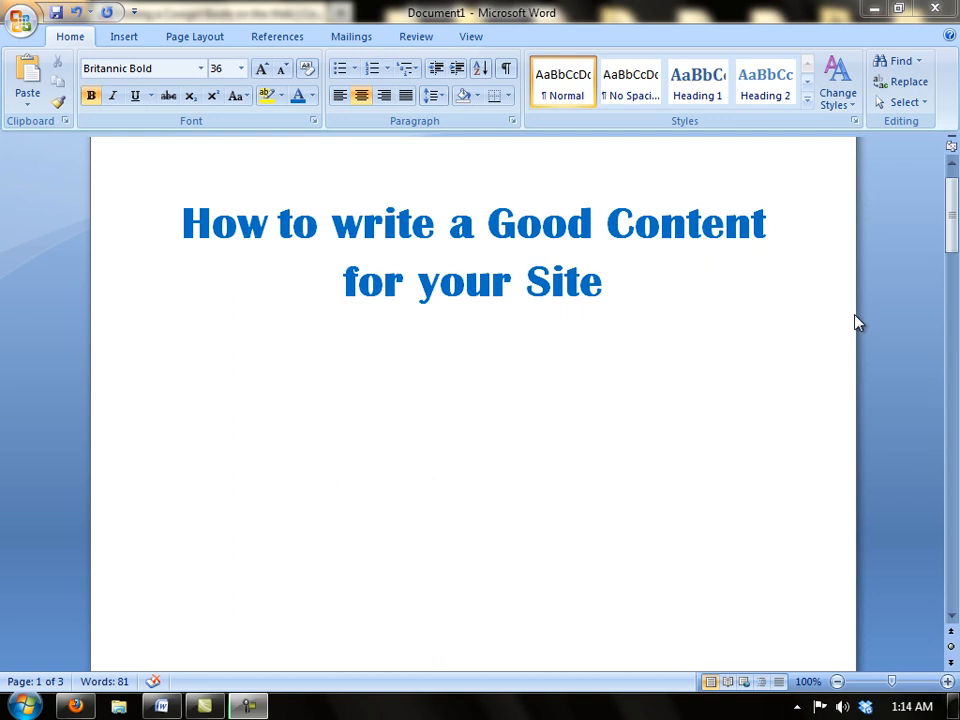
mouse_move(940, 335)
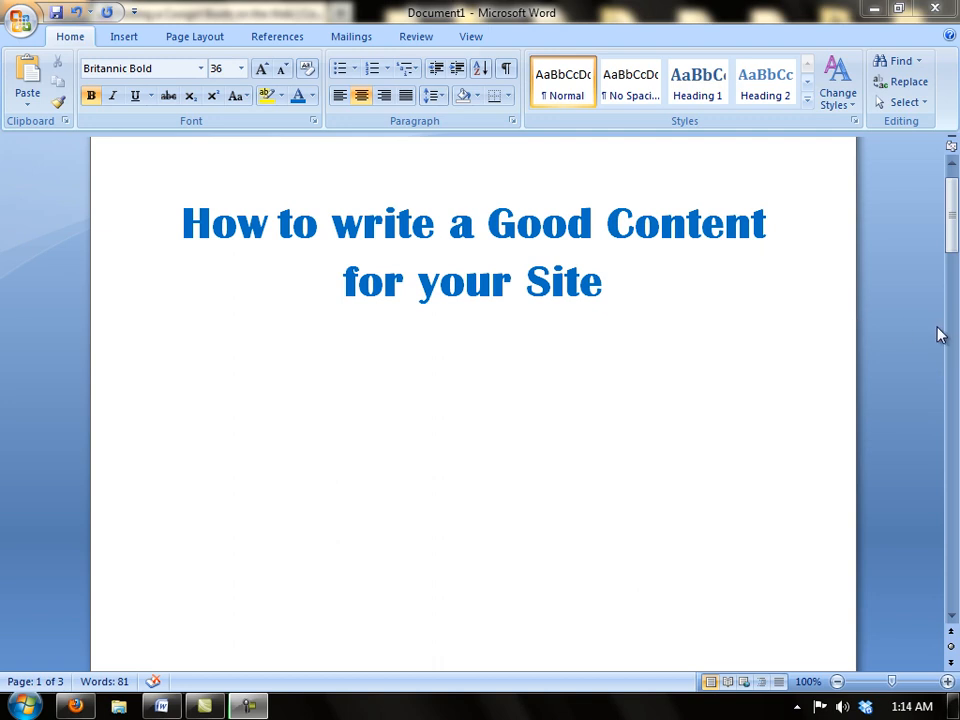
mouse_move(934, 329)
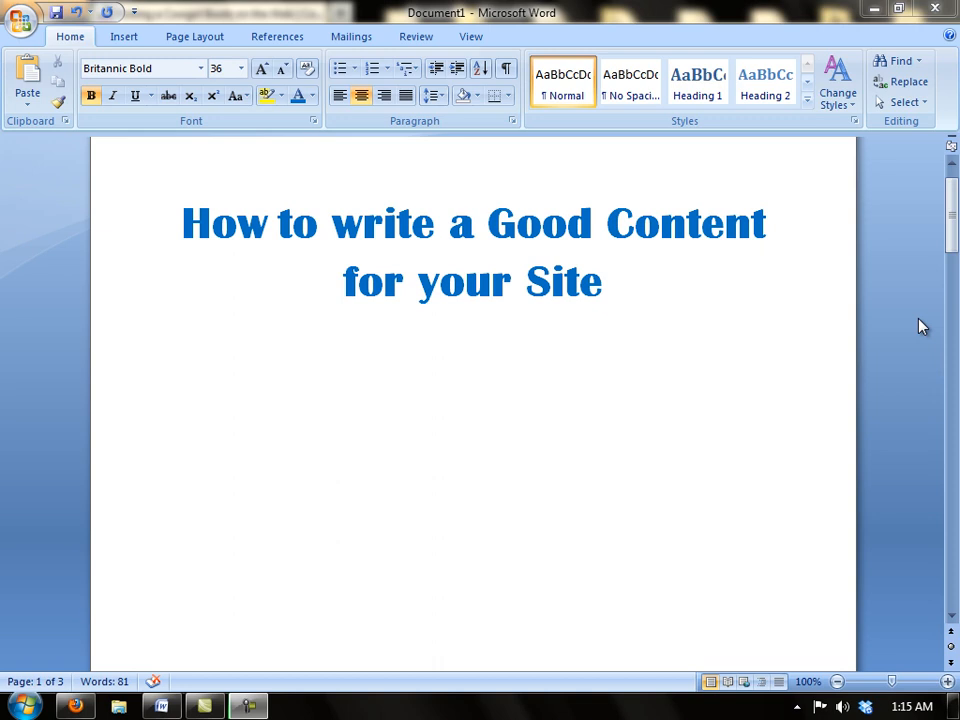
- Scroll down to the 'Original Content' heading and its three-item numbered list
scroll(down, 3)
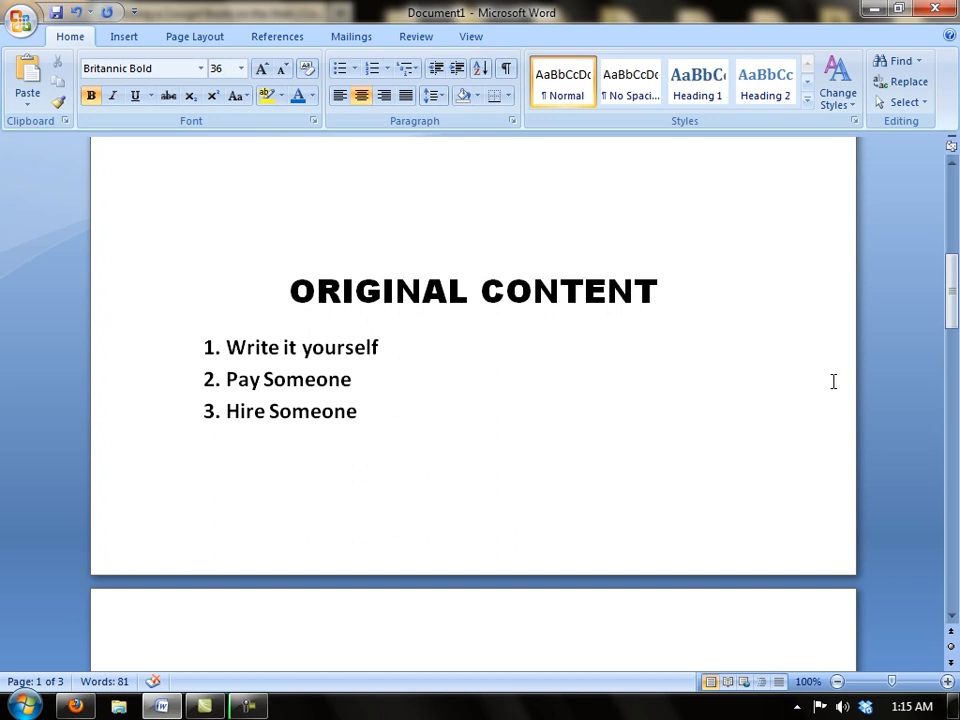
mouse_move(707, 431)
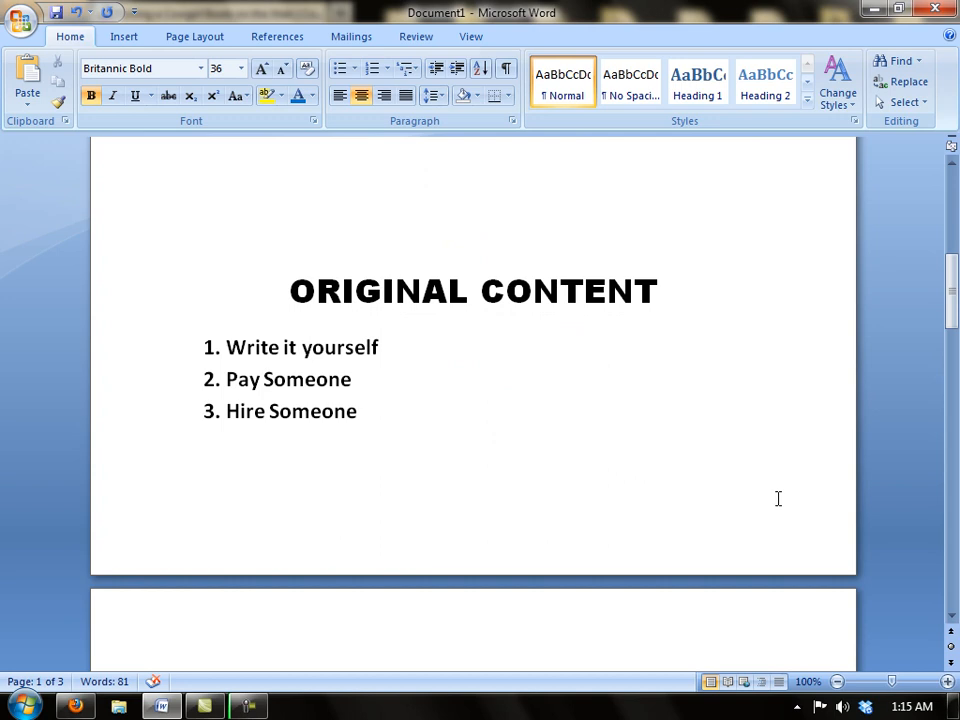
mouse_move(599, 449)
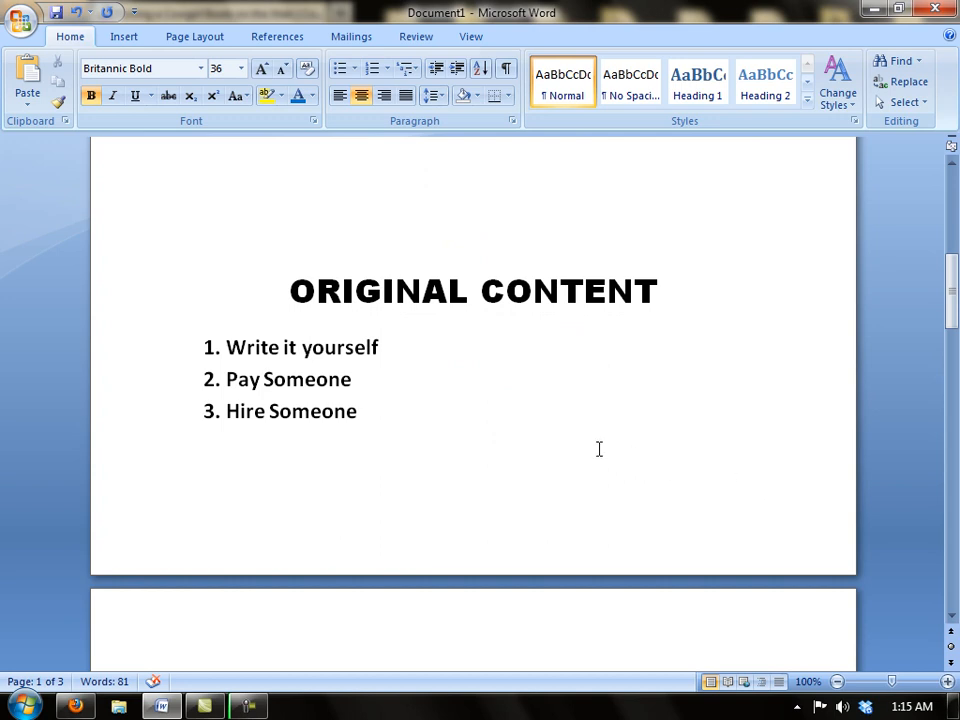
mouse_move(355, 367)
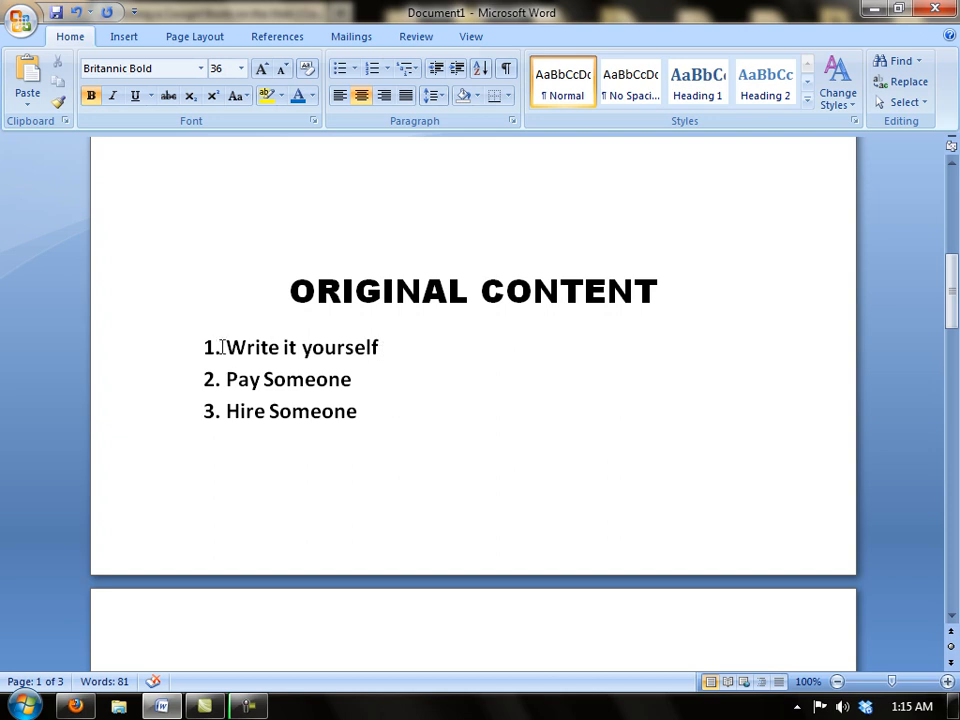
mouse_move(402, 347)
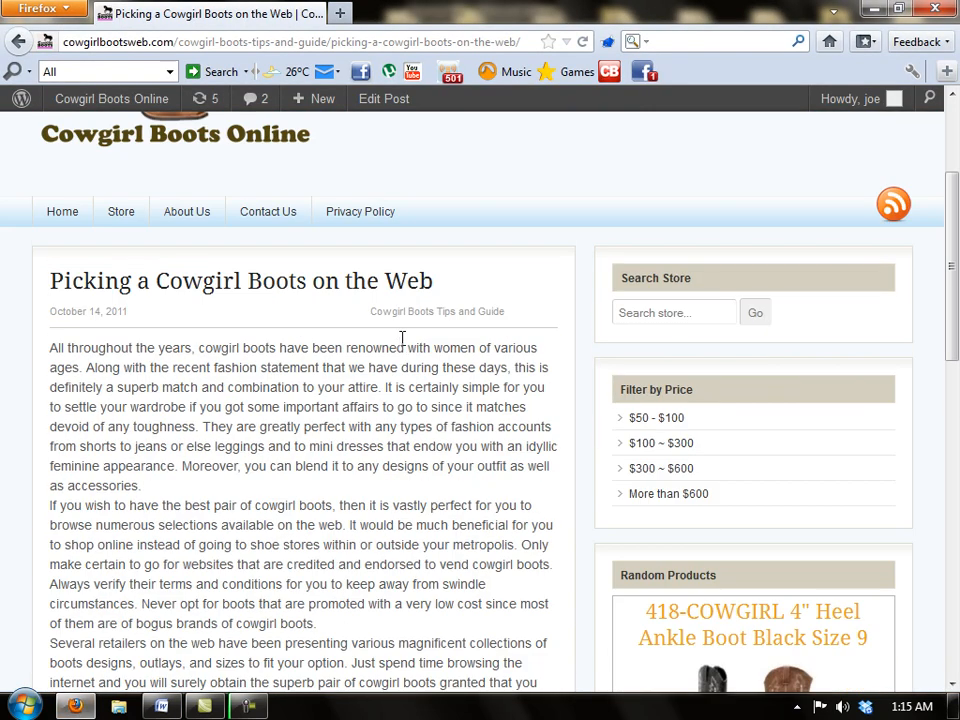
scroll(down, 3)
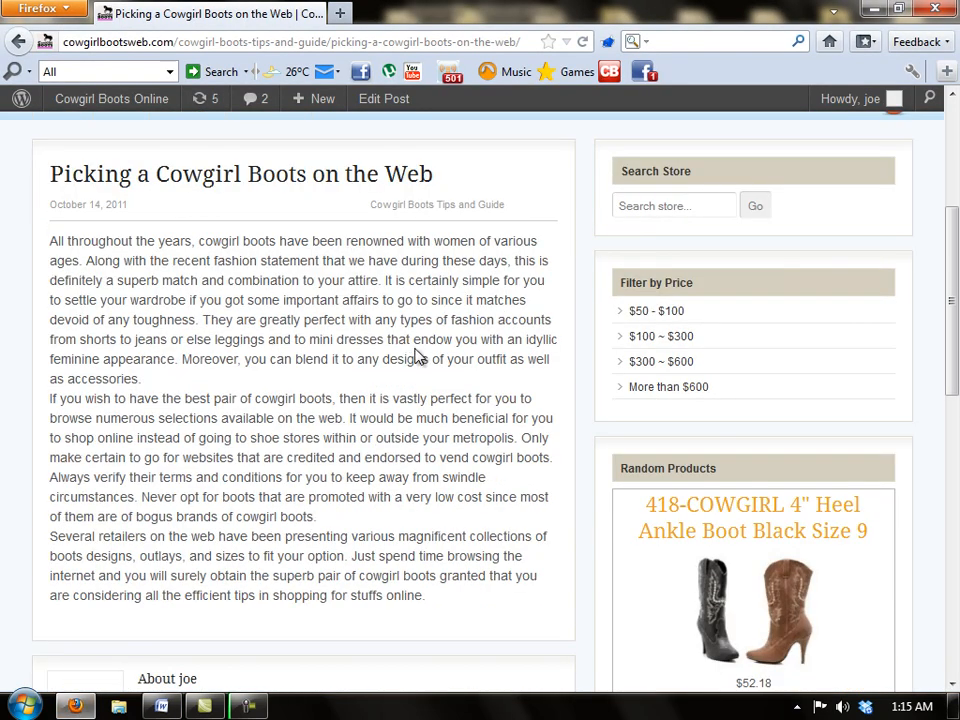
mouse_move(418, 360)
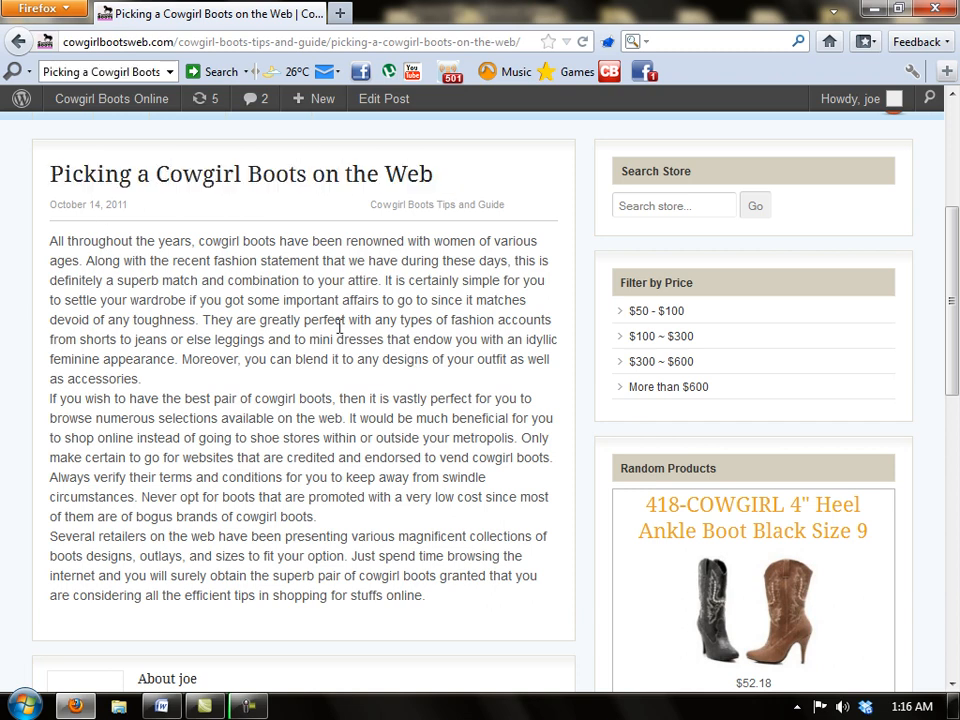
mouse_move(350, 383)
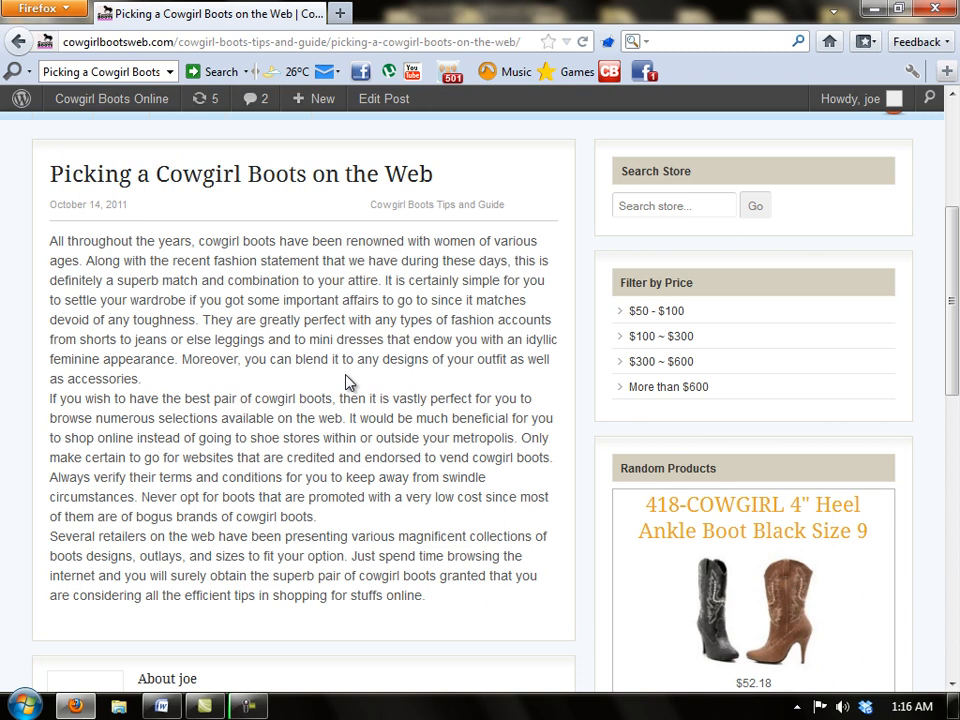
mouse_move(358, 390)
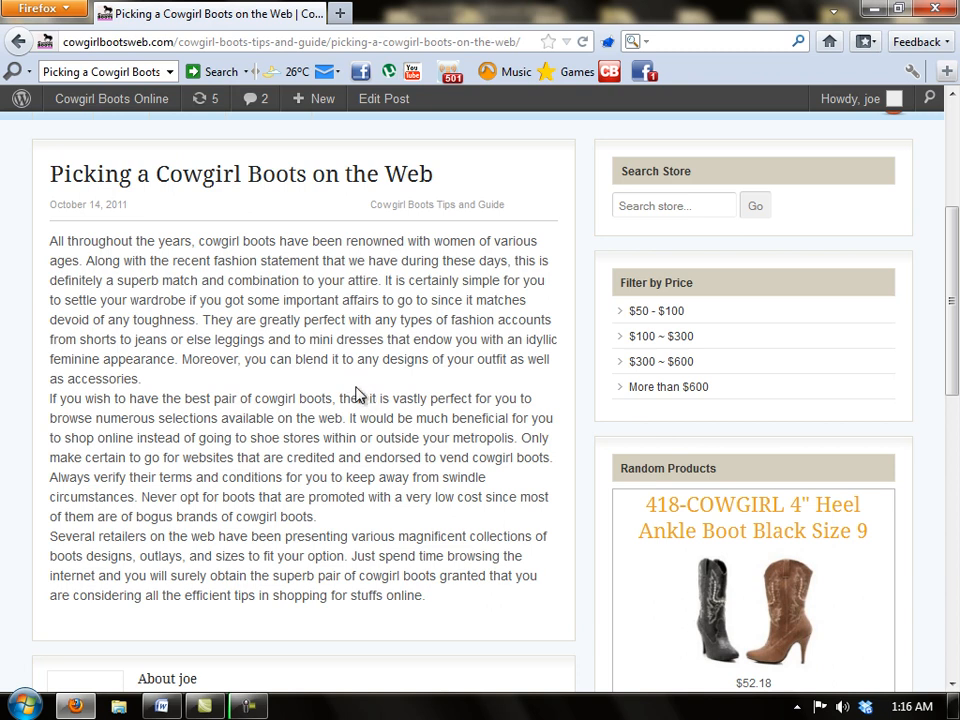
mouse_move(348, 390)
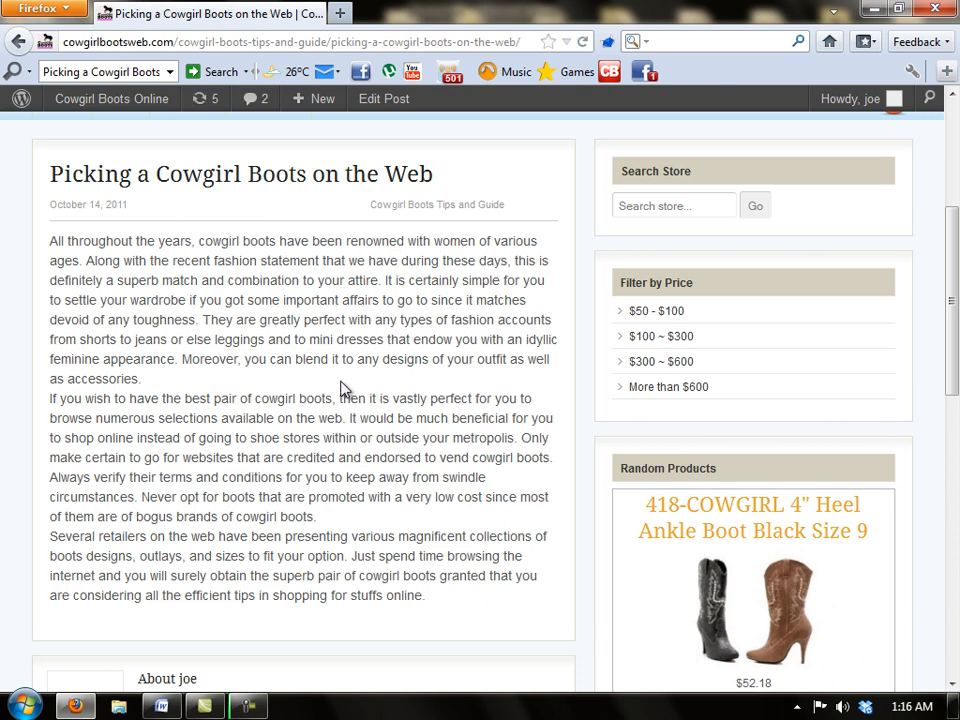
mouse_move(340, 390)
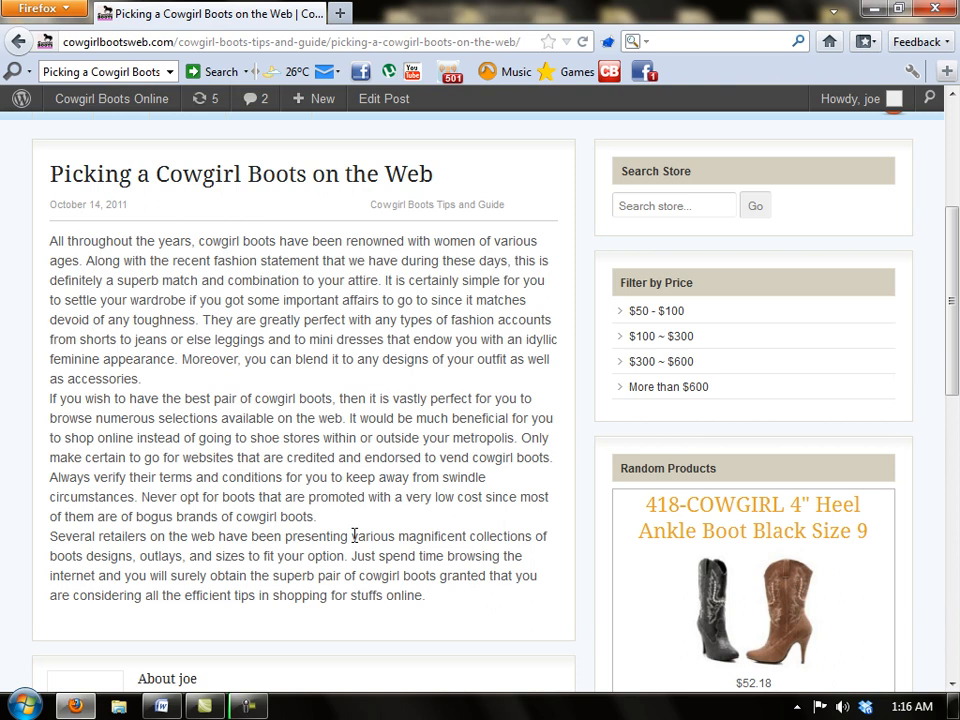
mouse_move(383, 531)
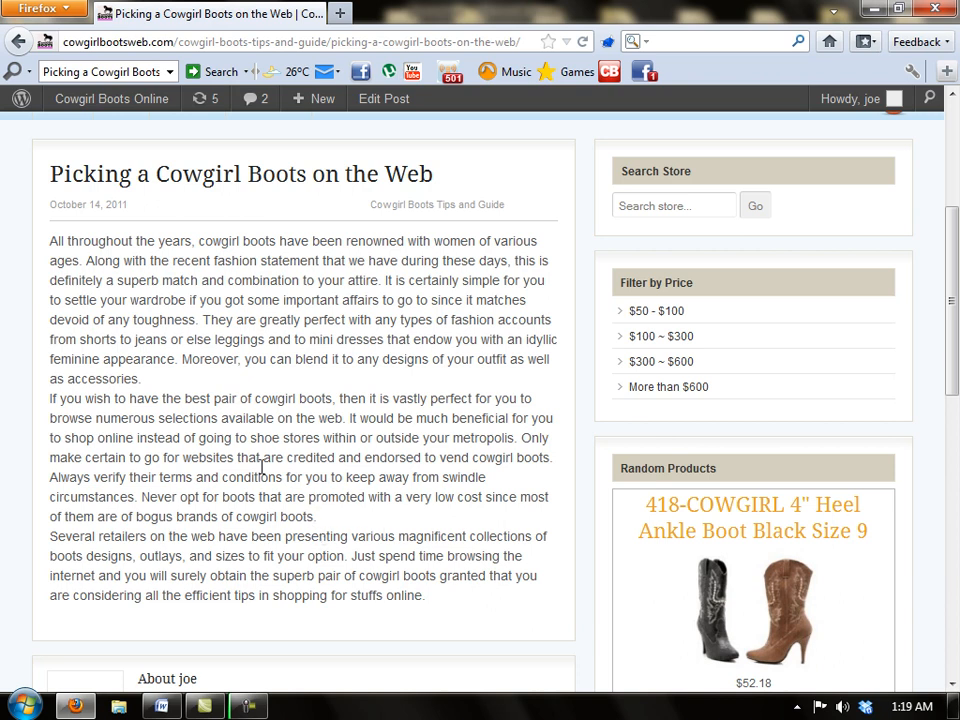
- Bring the Word document with the 'Original Content' list back from the taskbar
click(161, 706)
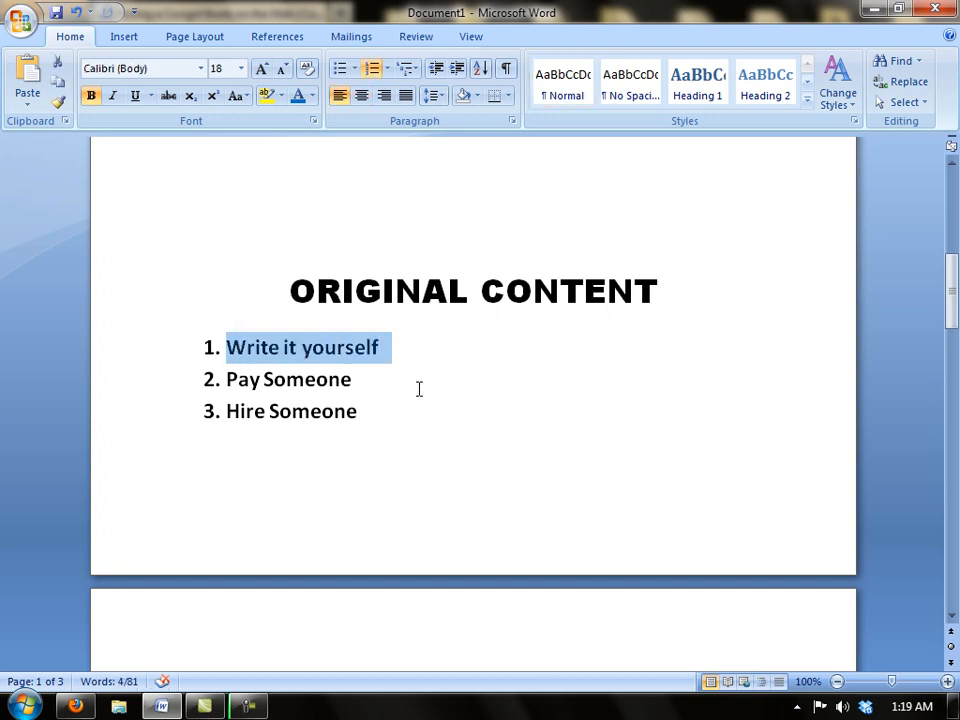
mouse_move(437, 432)
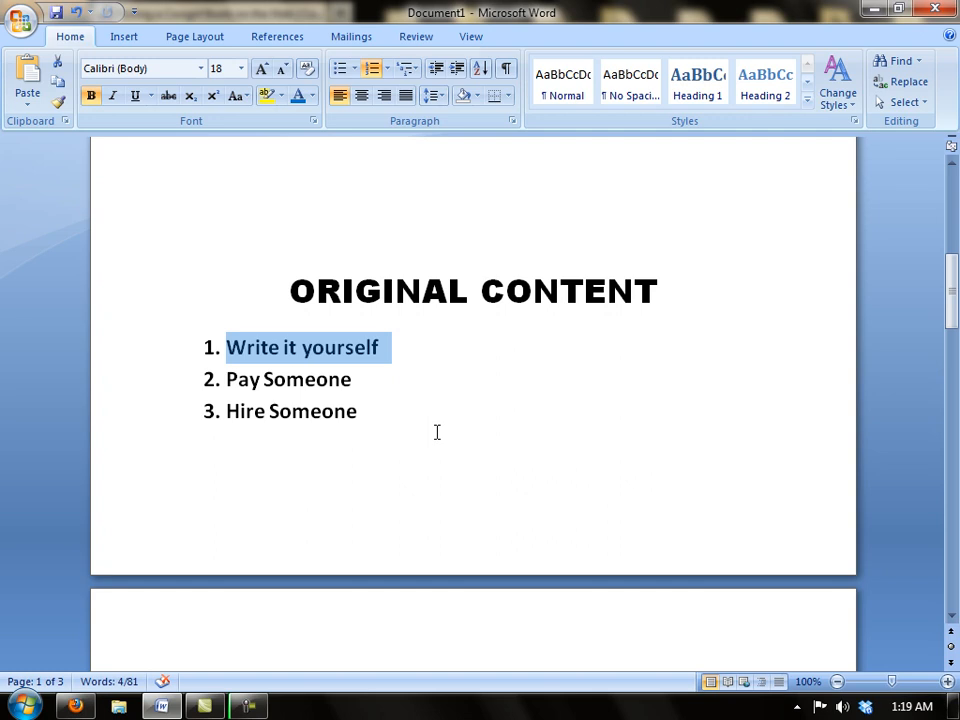
mouse_move(378, 416)
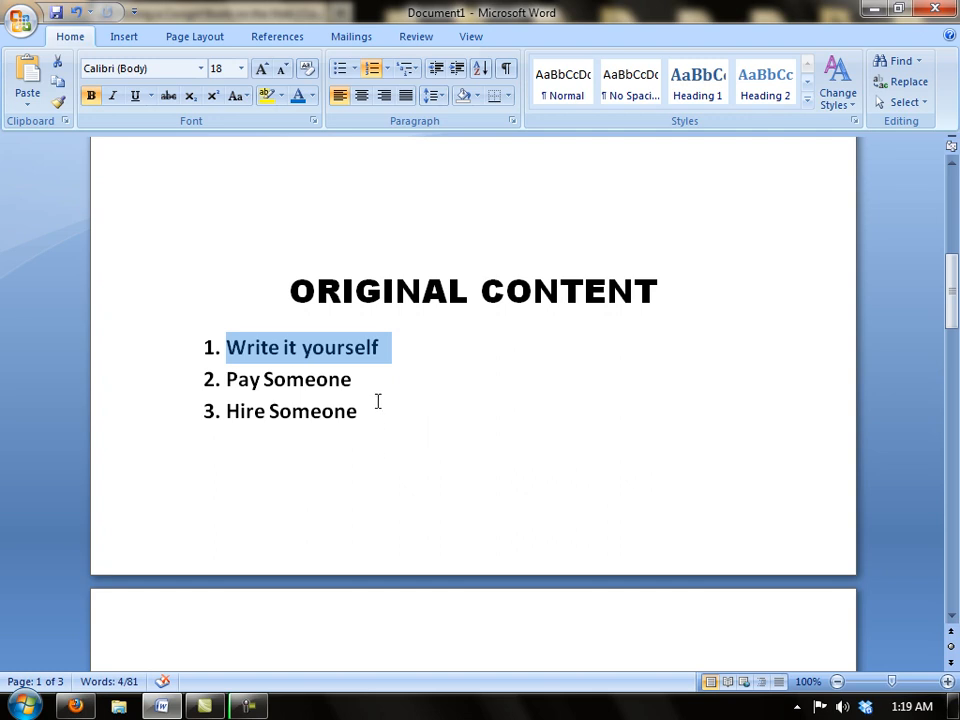
click(354, 379)
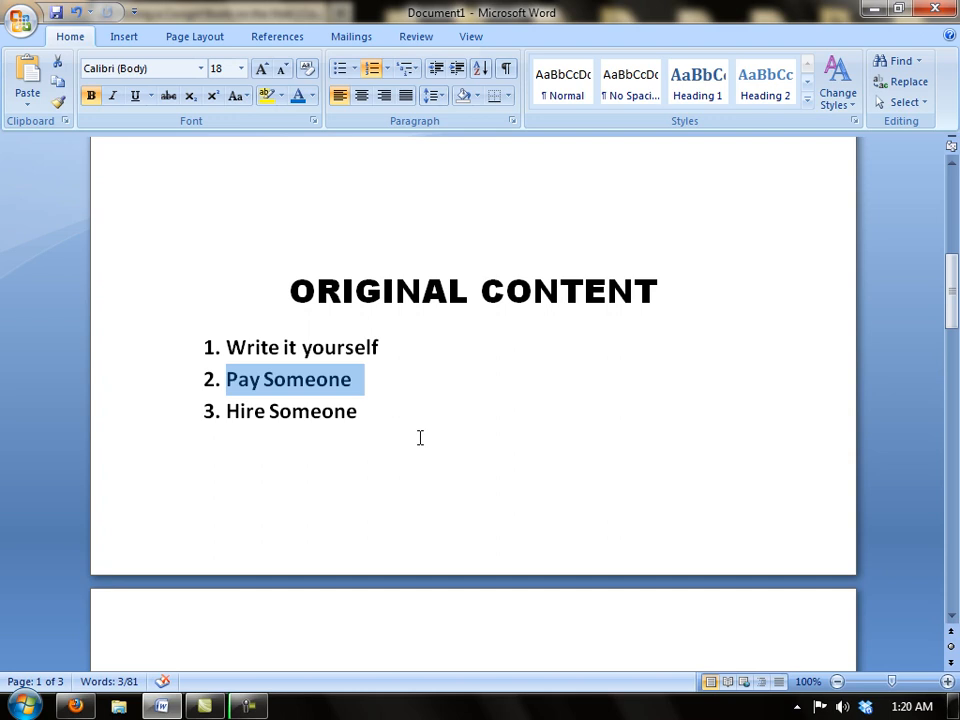
mouse_move(441, 428)
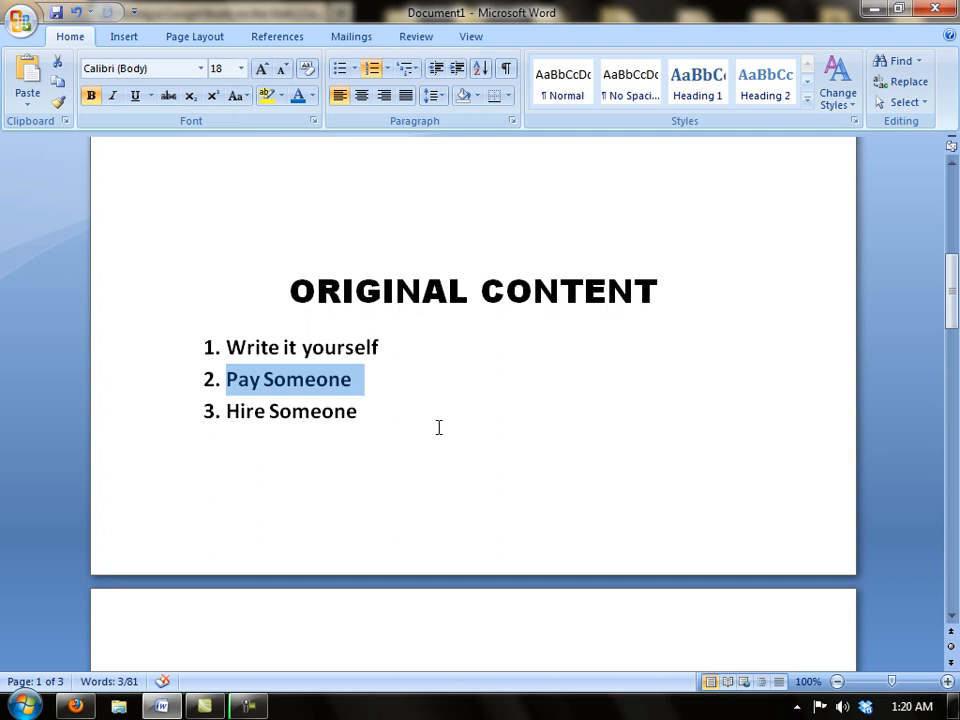
mouse_move(430, 422)
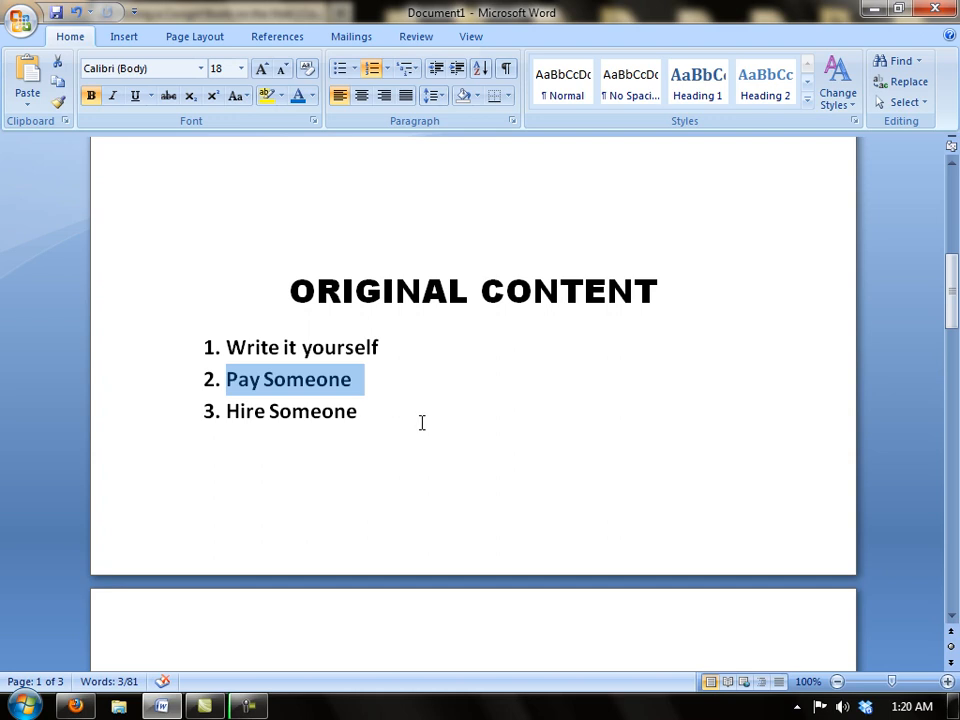
mouse_move(398, 419)
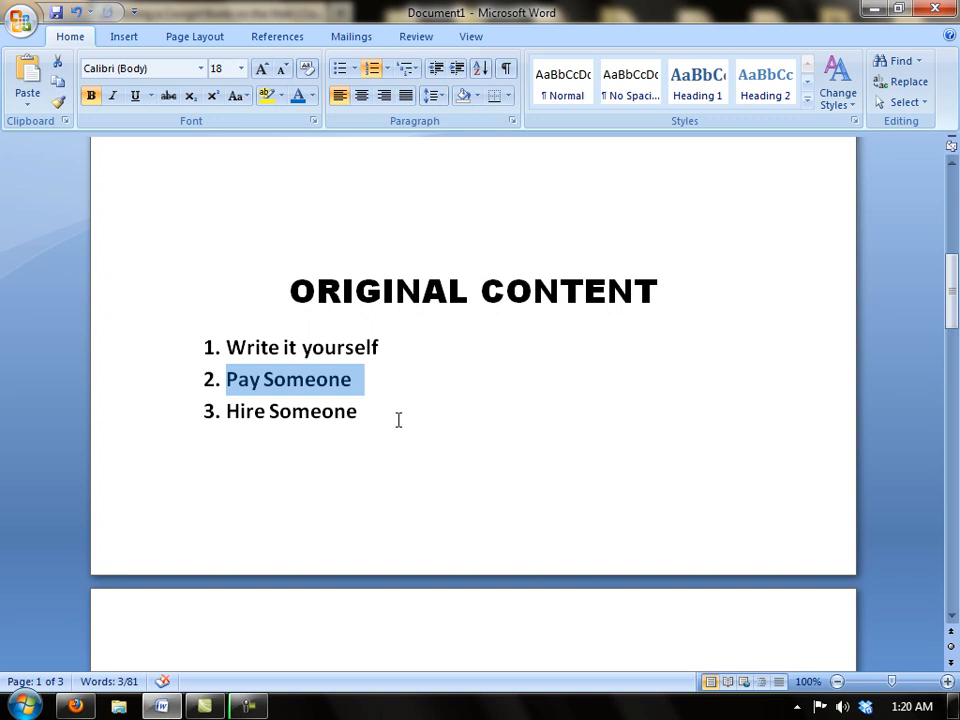
mouse_move(480, 404)
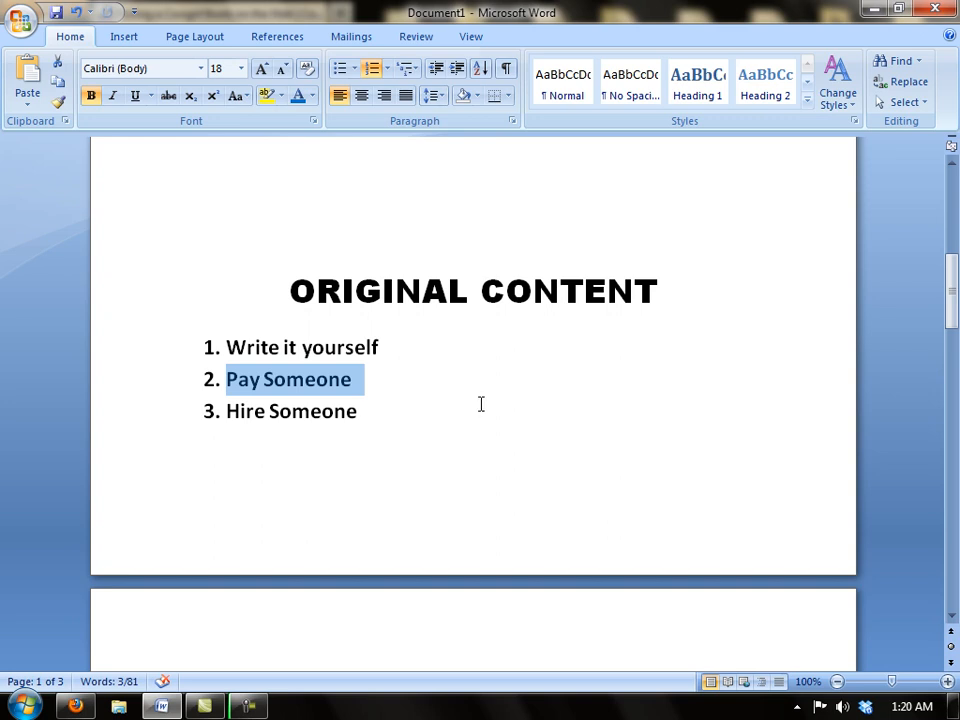
mouse_move(815, 537)
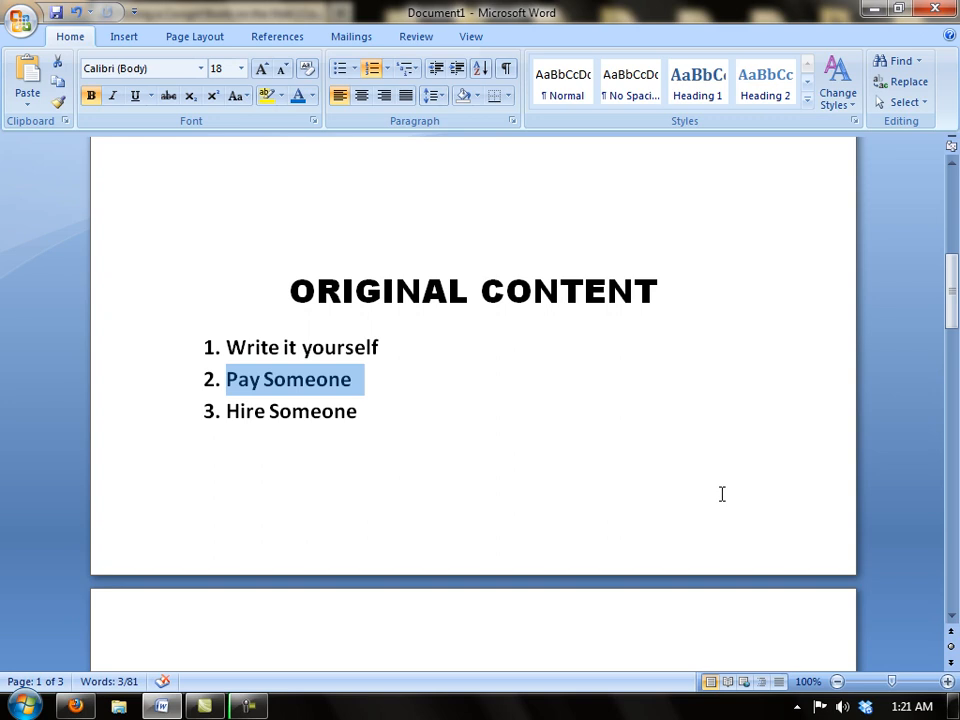
mouse_move(391, 416)
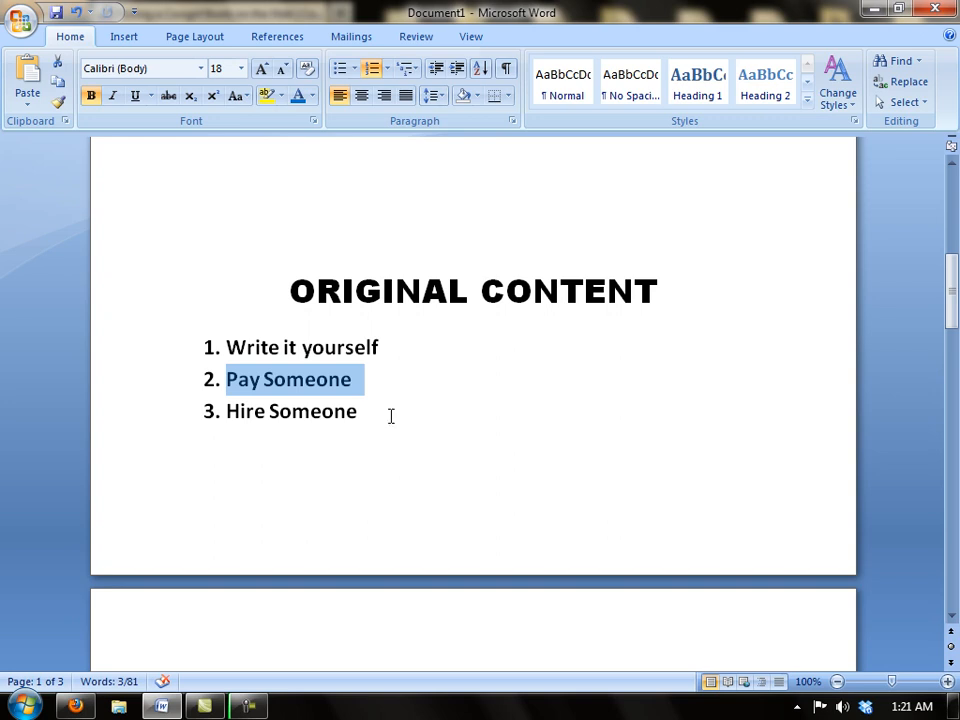